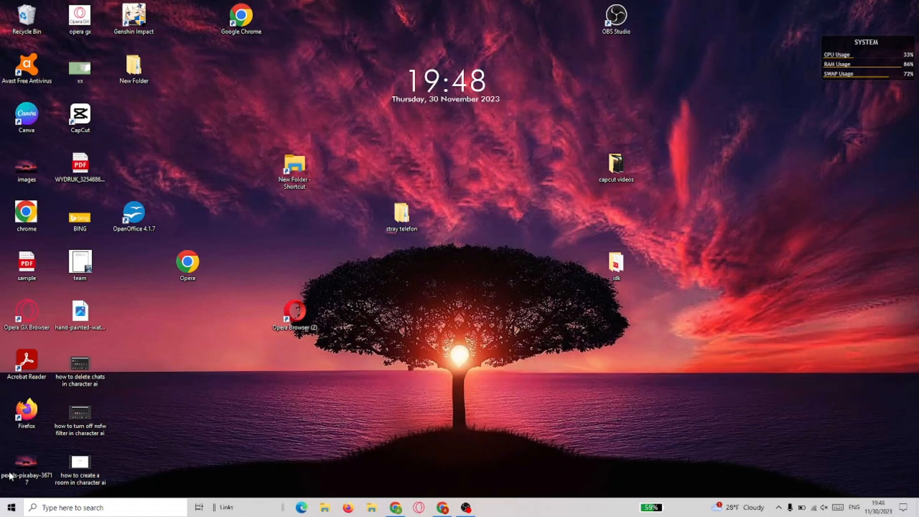
Step: Check the desktop sunset photo's Properties Details showing dimensions 1920 × 1195
right_click(26, 464)
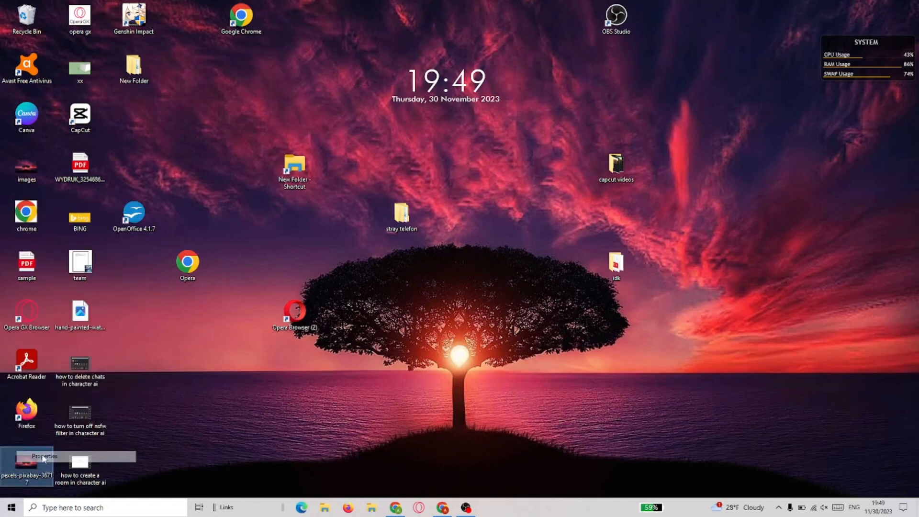
left_click(45, 456)
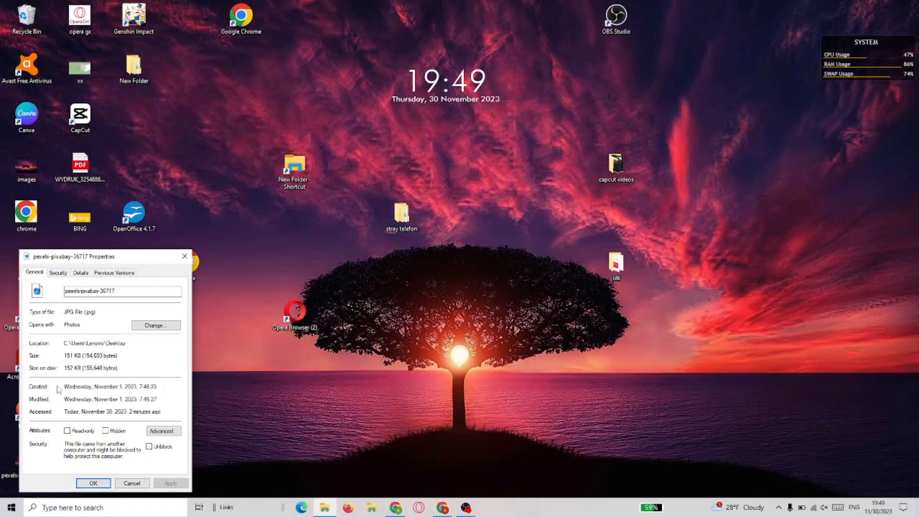
mouse_move(87, 271)
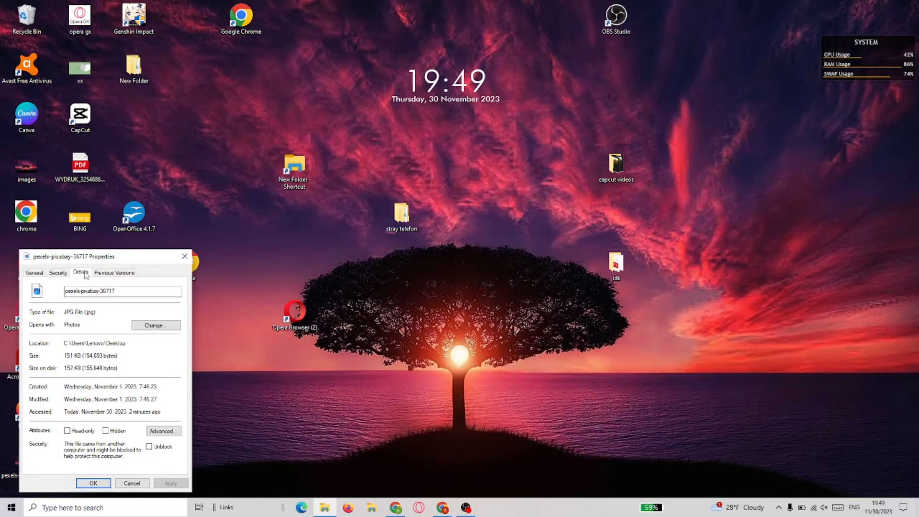
left_click(79, 272)
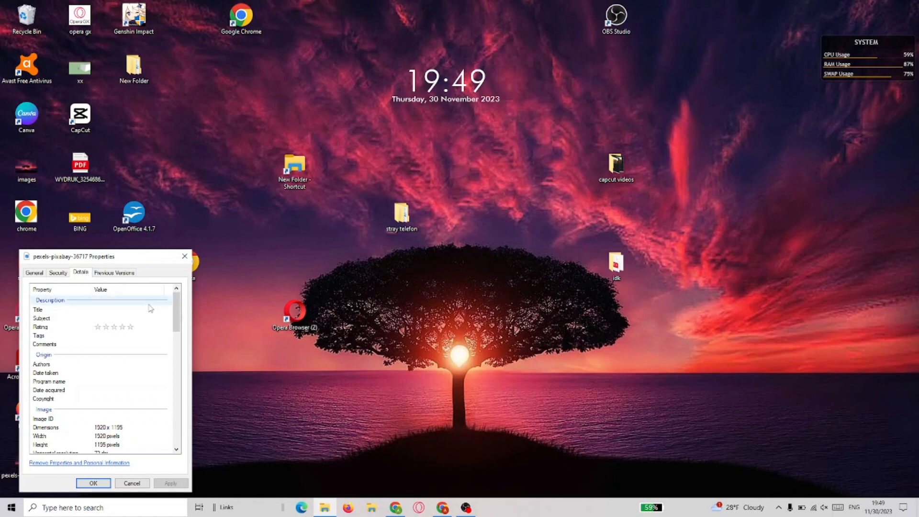
scroll("down", 3)
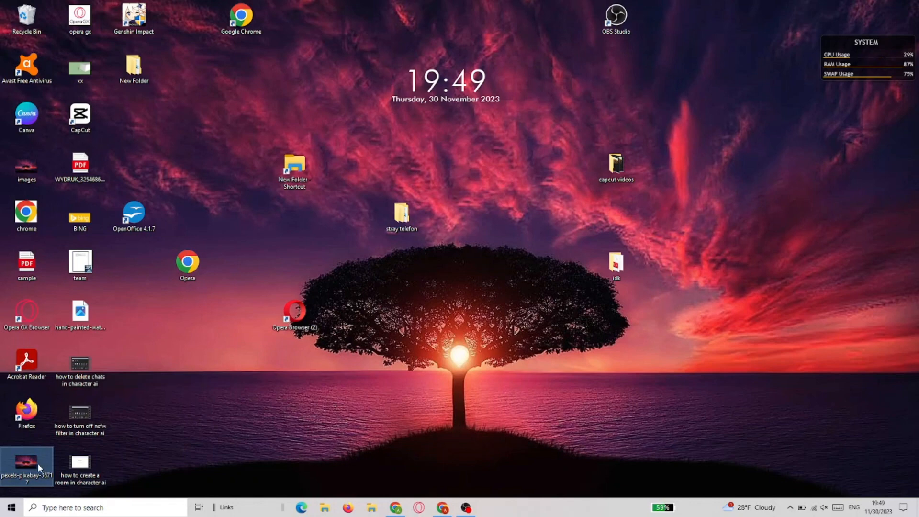
Step: Open the sunset photo from the desktop in Paint
right_click(27, 464)
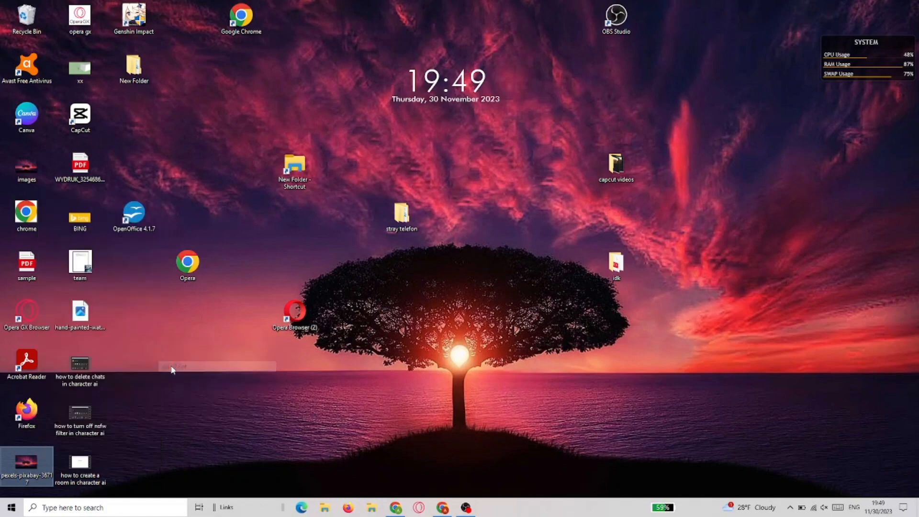
double_click(27, 461)
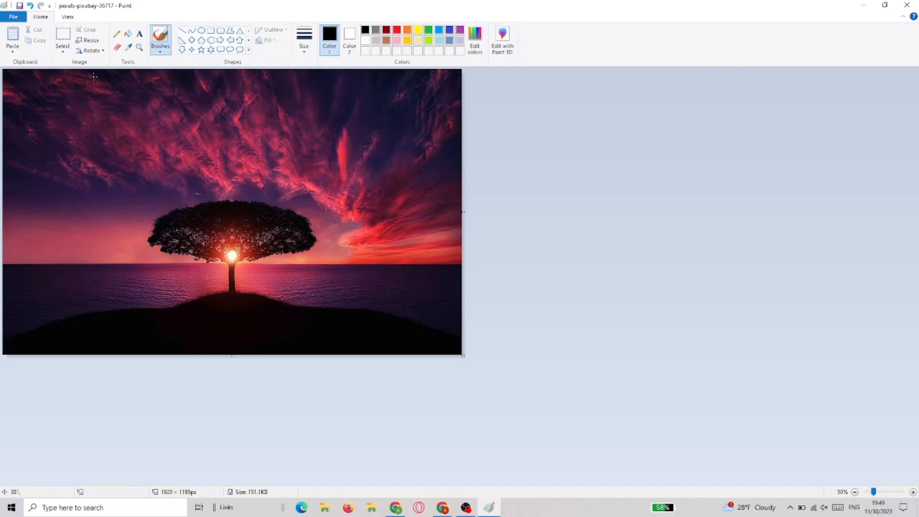
Step: Resize the image in pixels to 1520 × 946 with aspect ratio kept, then close Paint
left_click(90, 40)
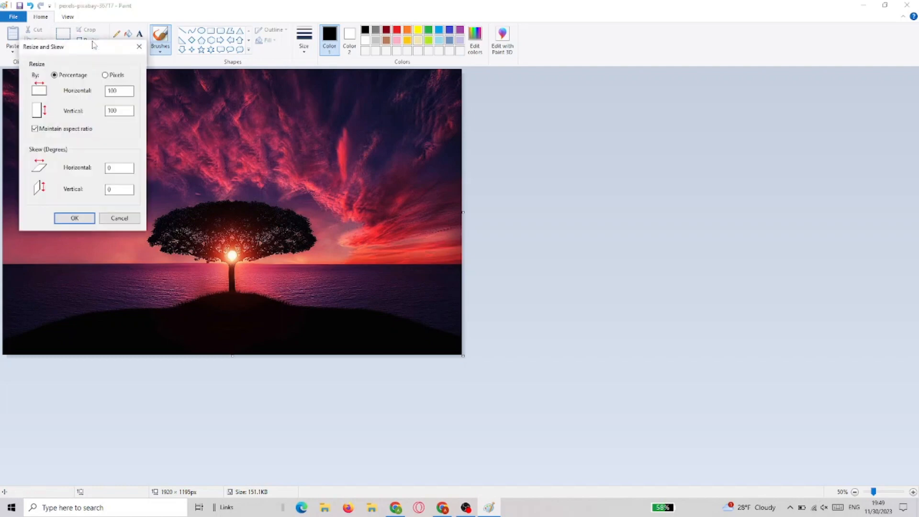
left_click(105, 75)
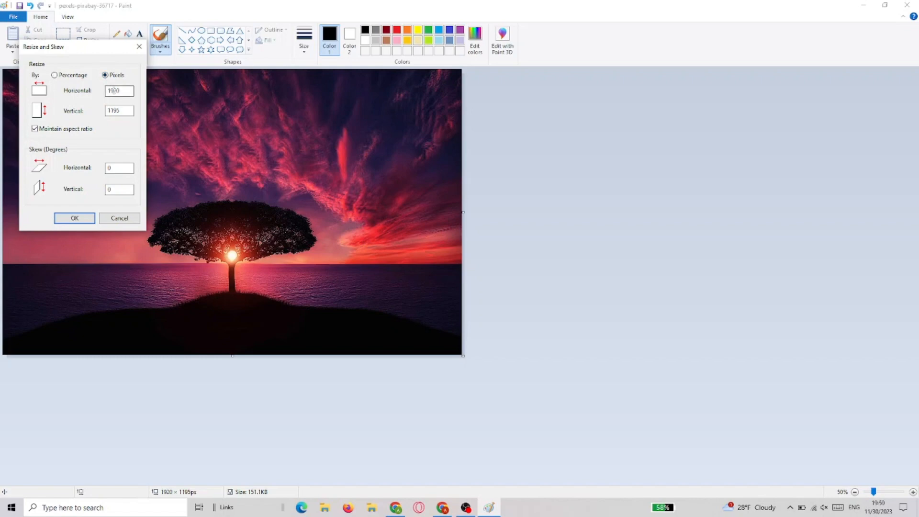
triple_click(119, 91)
type("1520")
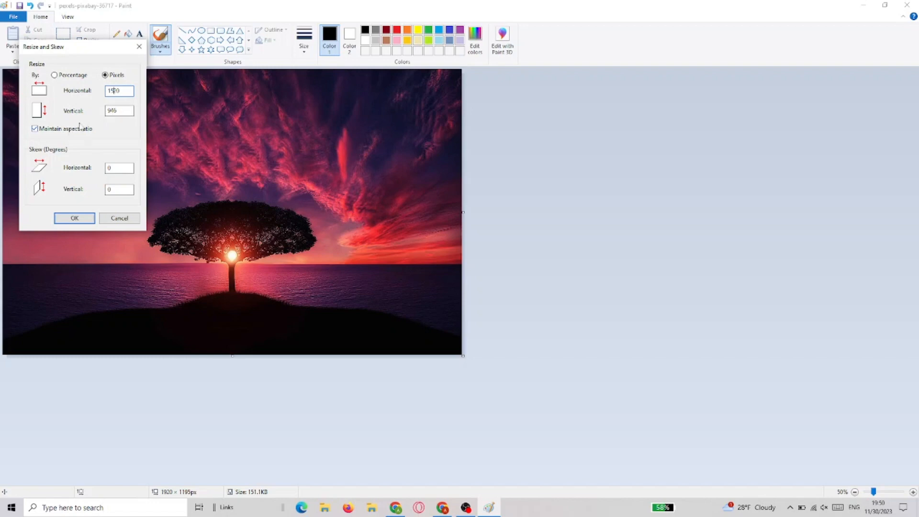
left_click(74, 218)
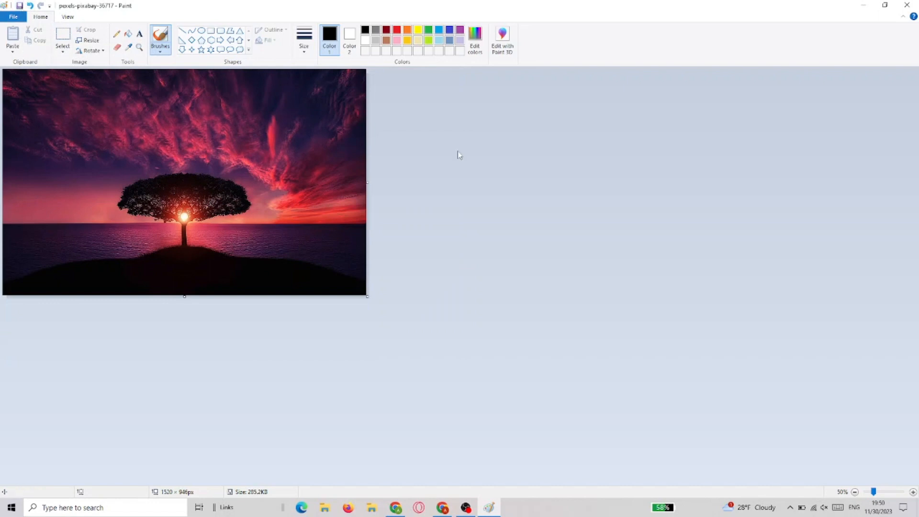
mouse_move(908, 6)
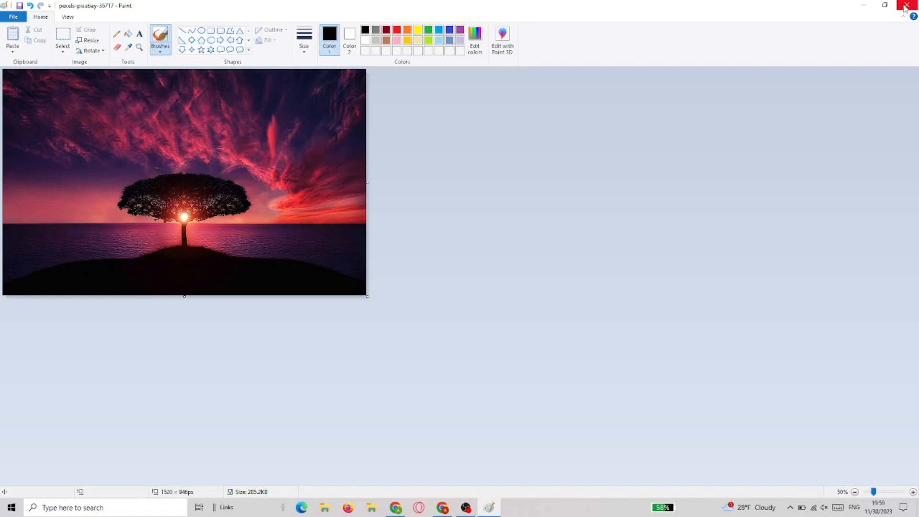
left_click(911, 6)
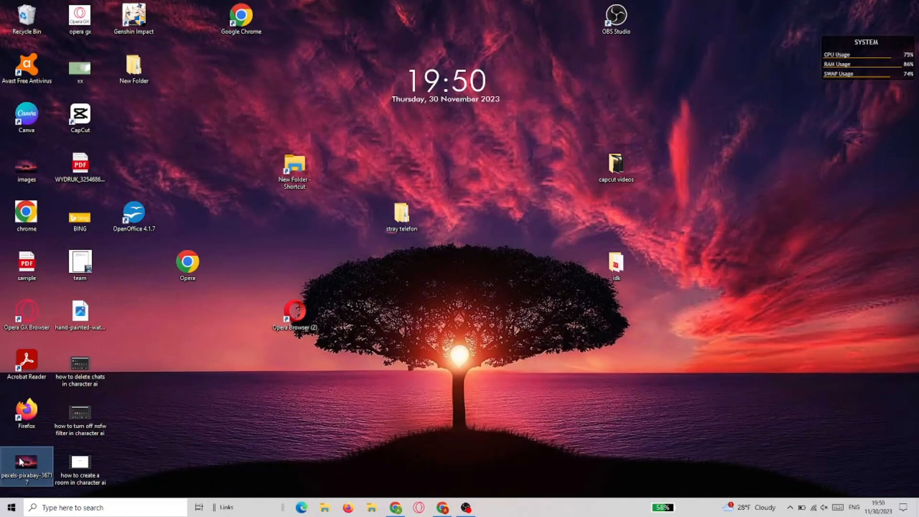
Step: Confirm in the photo's Properties Details that Dimensions now read 1520 × 946
right_click(27, 463)
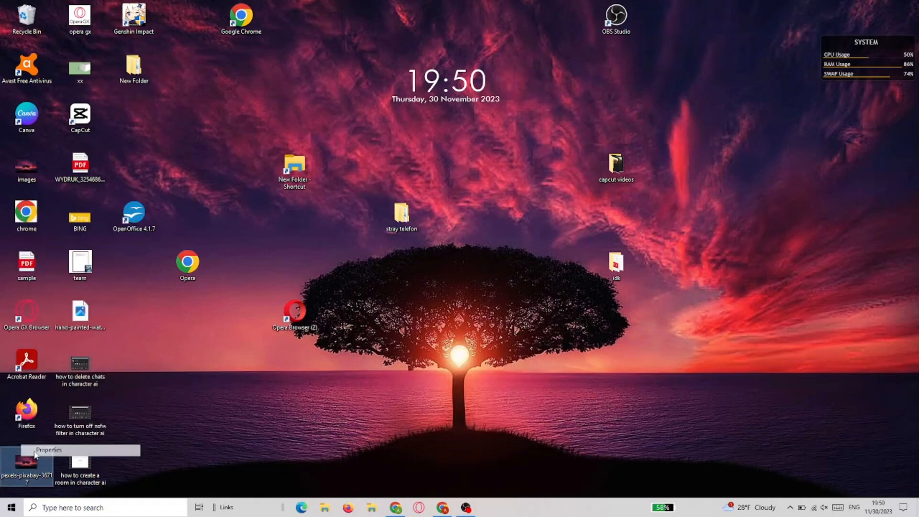
left_click(48, 450)
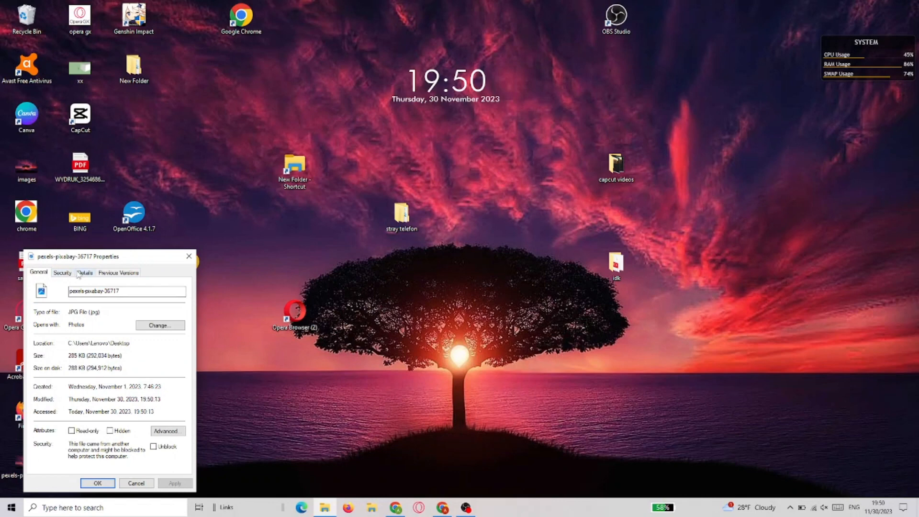
left_click(85, 272)
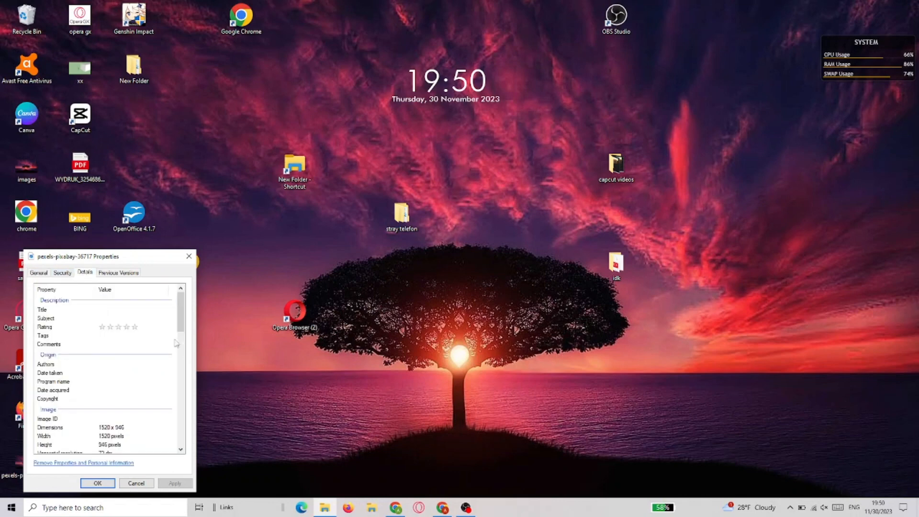
left_click(77, 427)
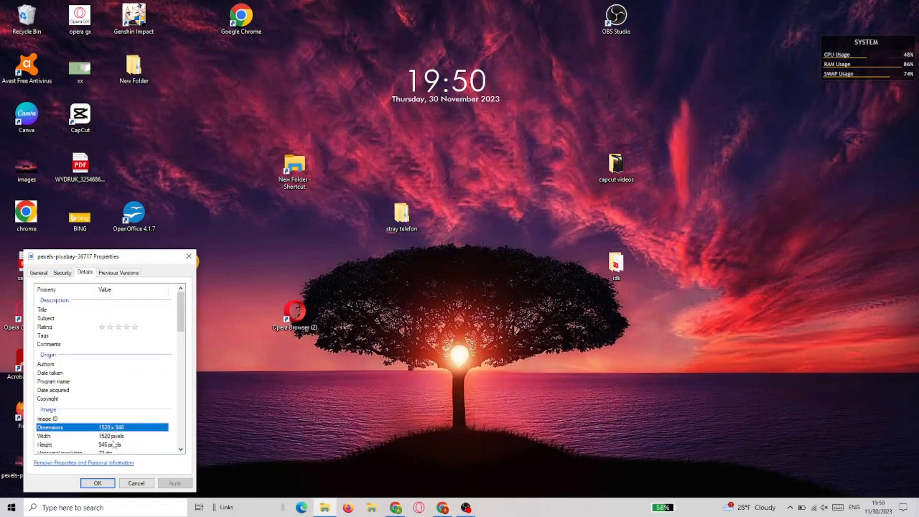